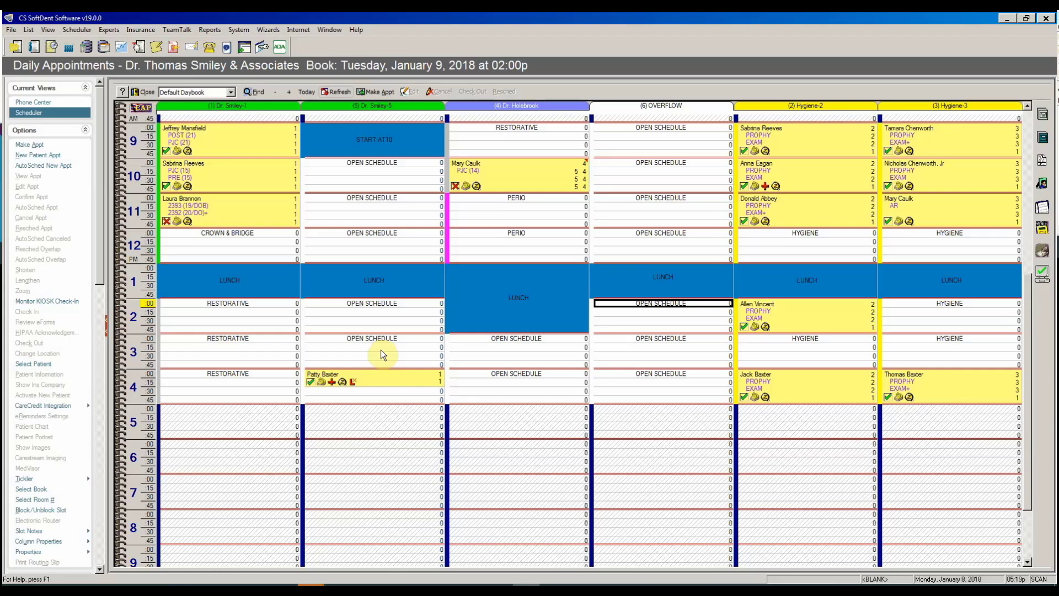
{"action": "mouse_move", "coordinate": [464, 395]}
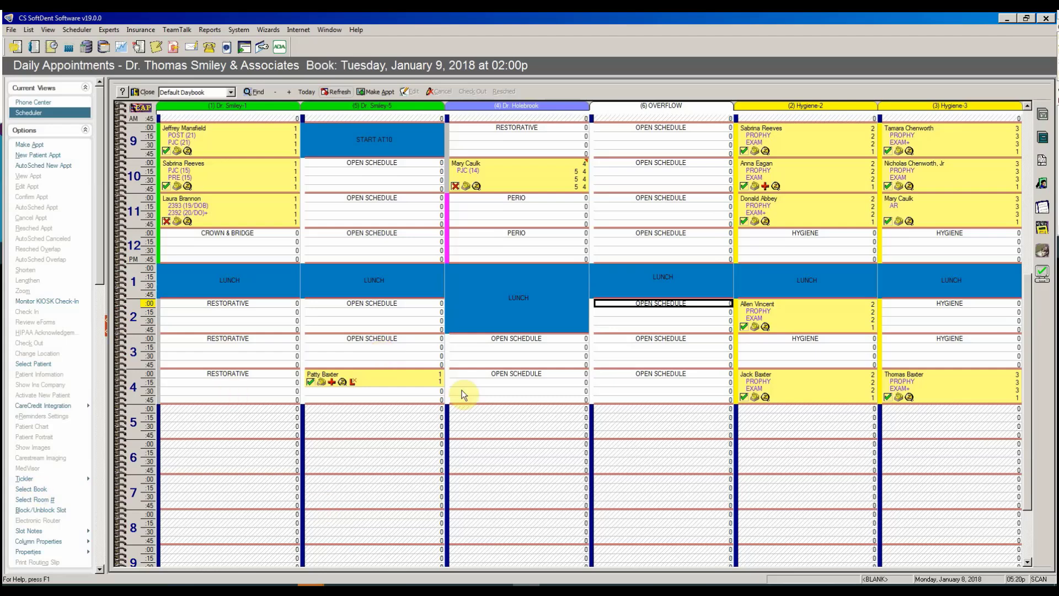
{"action": "mouse_move", "coordinate": [366, 205]}
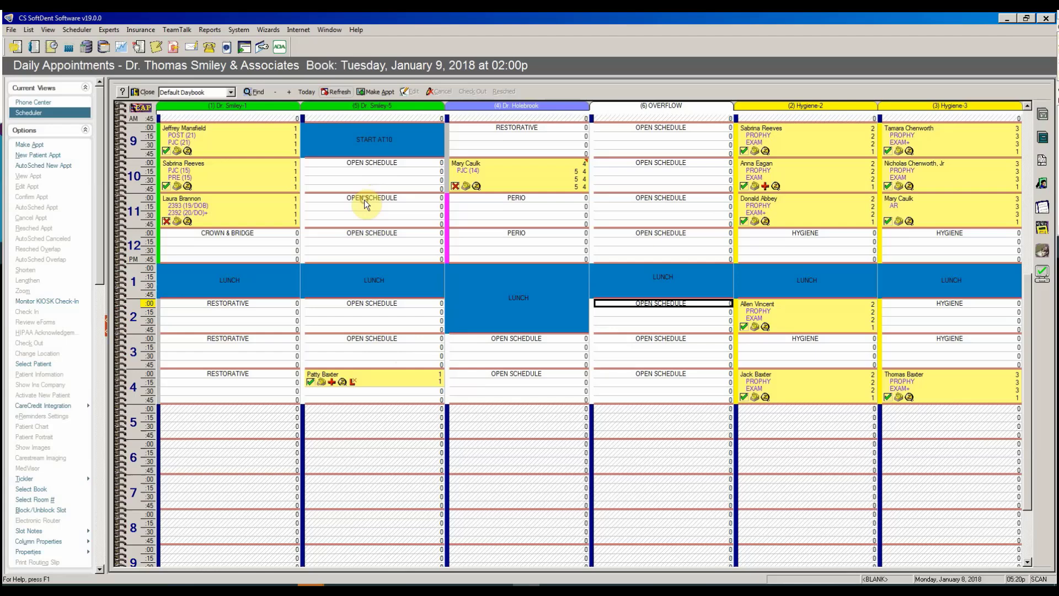
Step: Select the 11:00 a.m. open slot in Dr. Smiley's column for January 9, 2018
{"action": "left_click", "coordinate": [371, 198]}
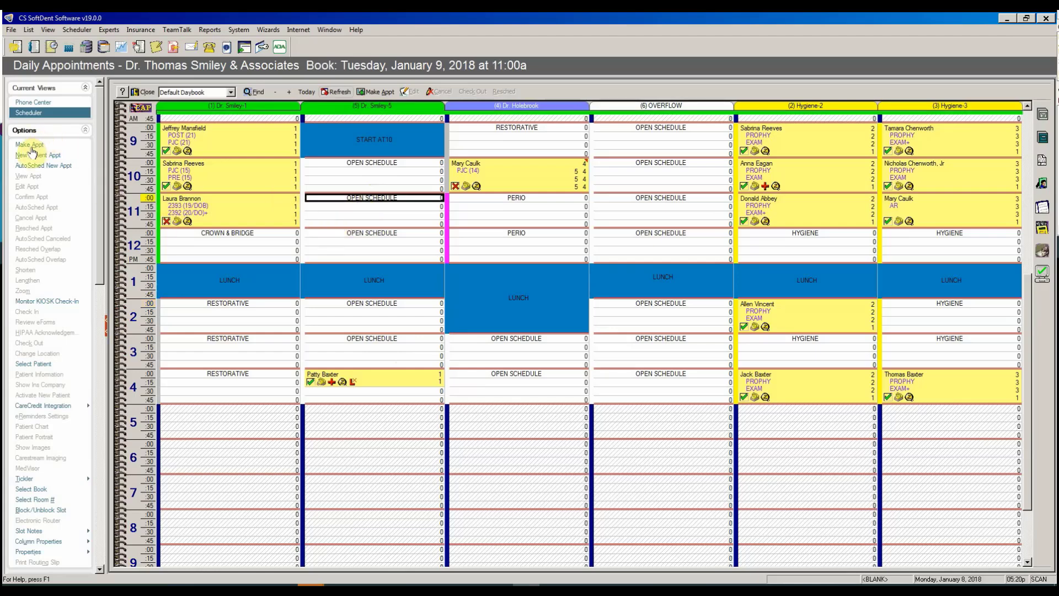
{"action": "left_click", "coordinate": [38, 155]}
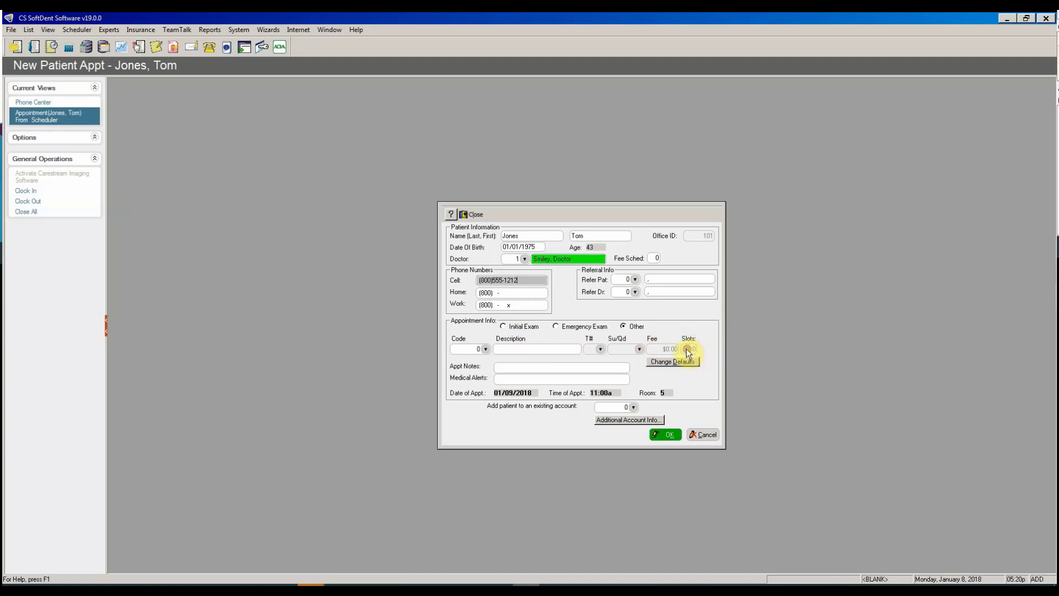
{"action": "left_click", "coordinate": [503, 327]}
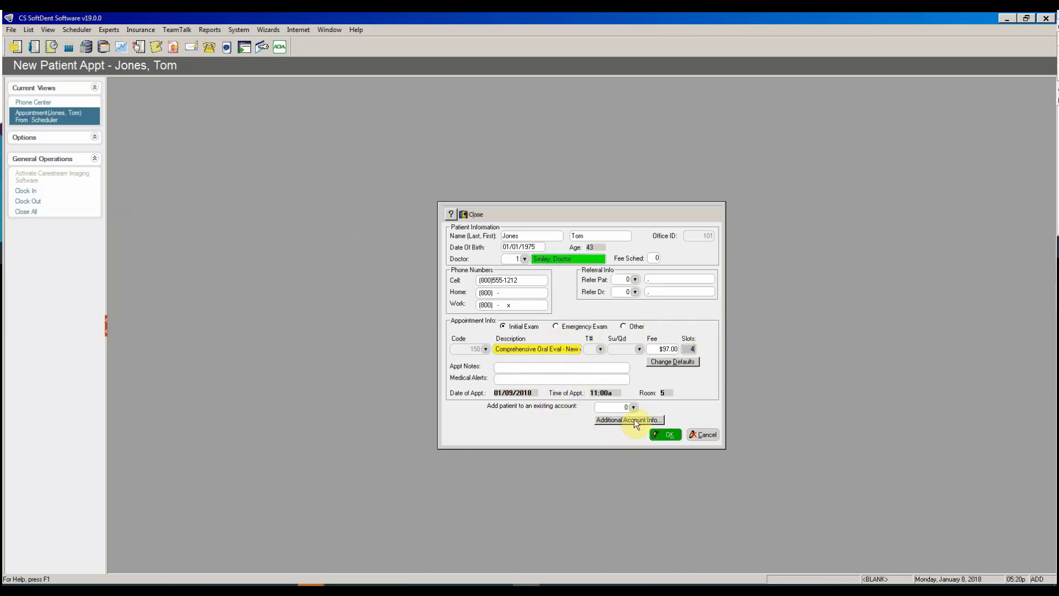
{"action": "mouse_move", "coordinate": [459, 279]}
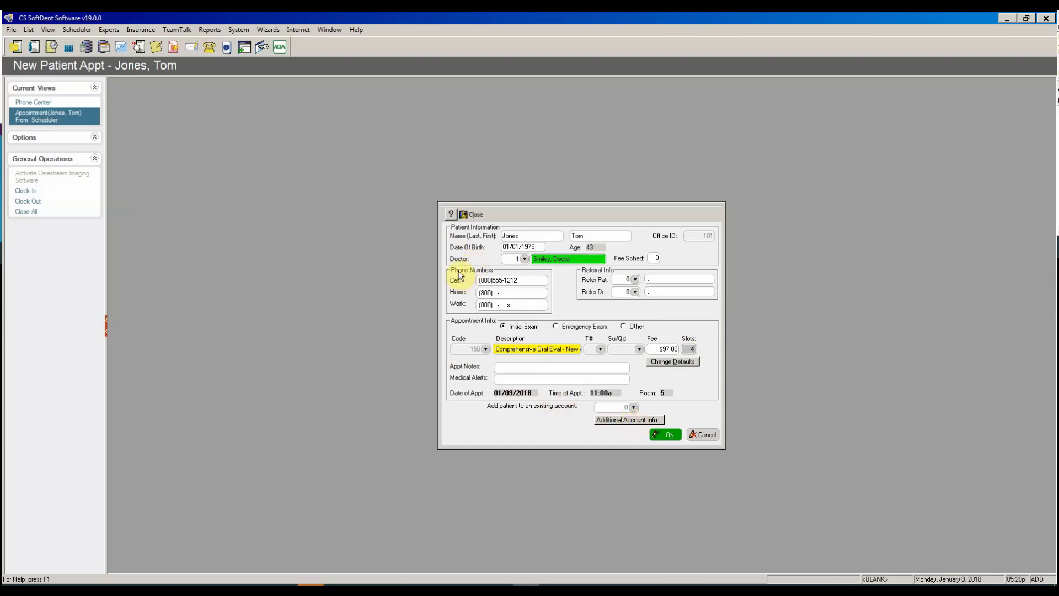
{"action": "left_click", "coordinate": [666, 434]}
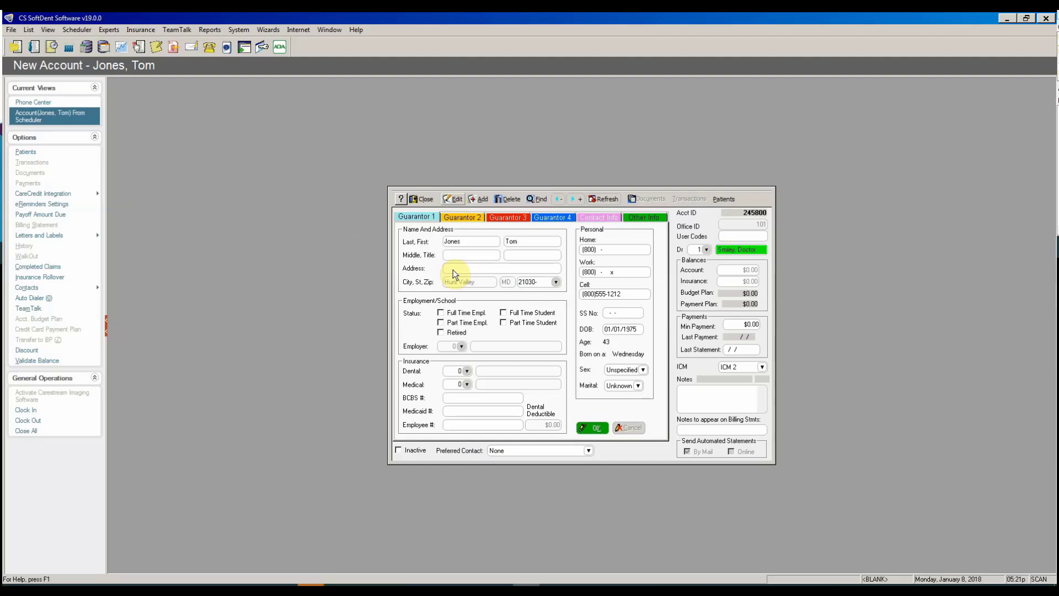
{"action": "left_click", "coordinate": [453, 198]}
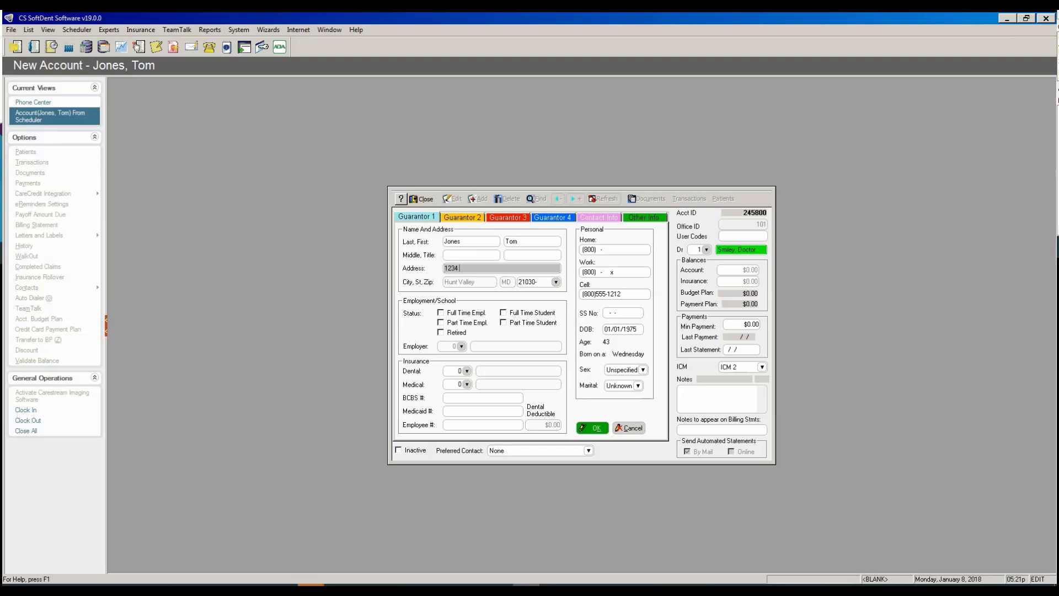
{"action": "type", "text": "Main Street"}
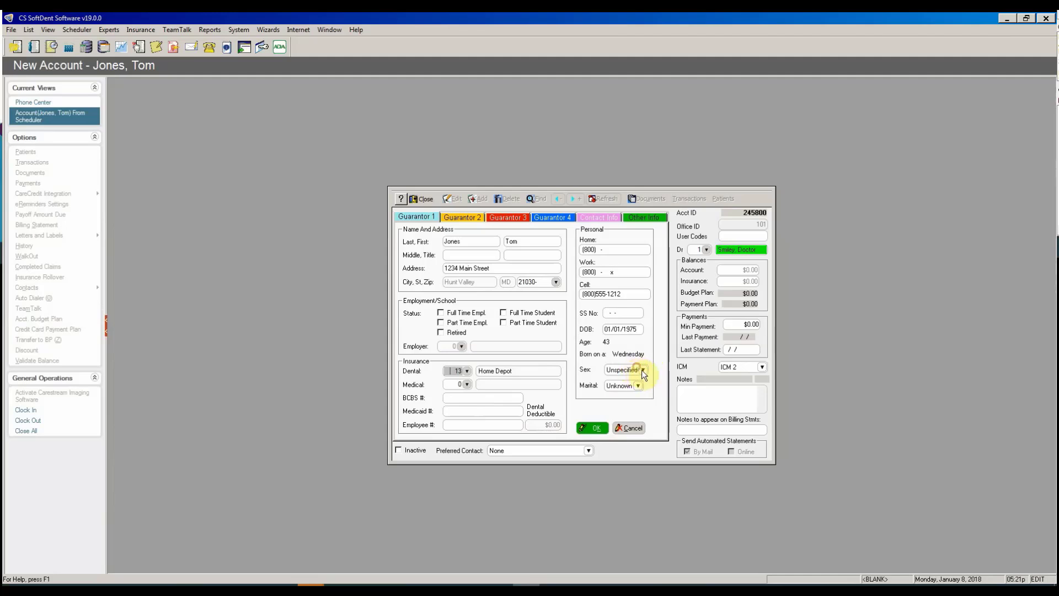
{"action": "mouse_move", "coordinate": [619, 389]}
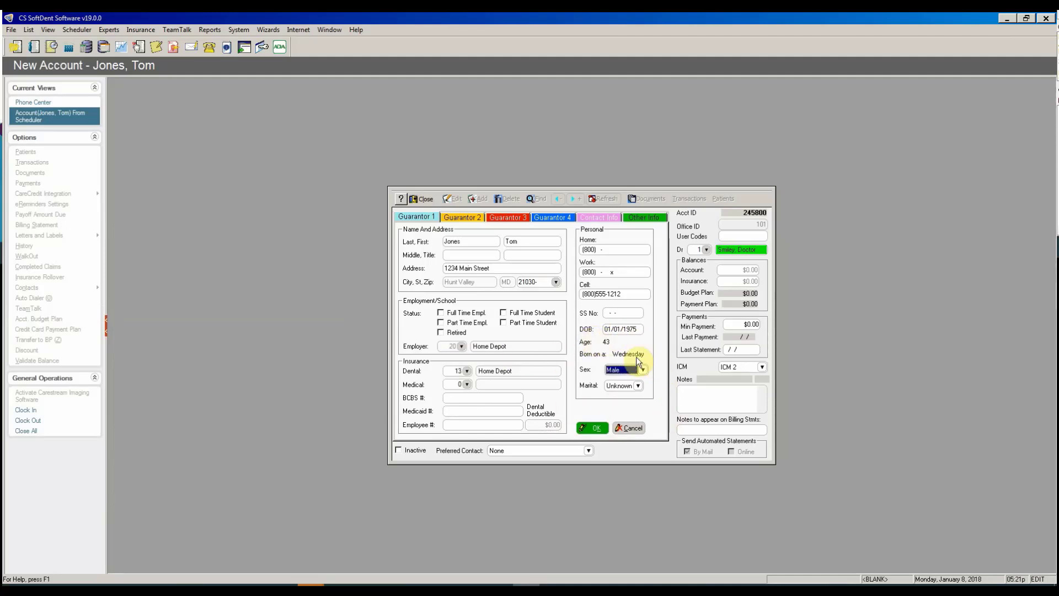
{"action": "mouse_move", "coordinate": [567, 301]}
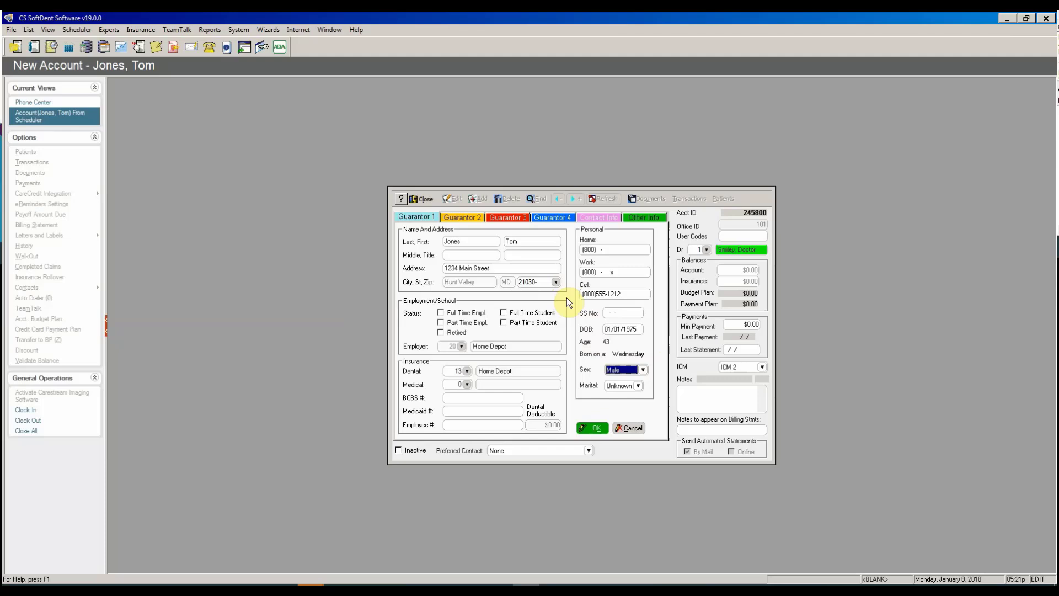
{"action": "mouse_move", "coordinate": [597, 403]}
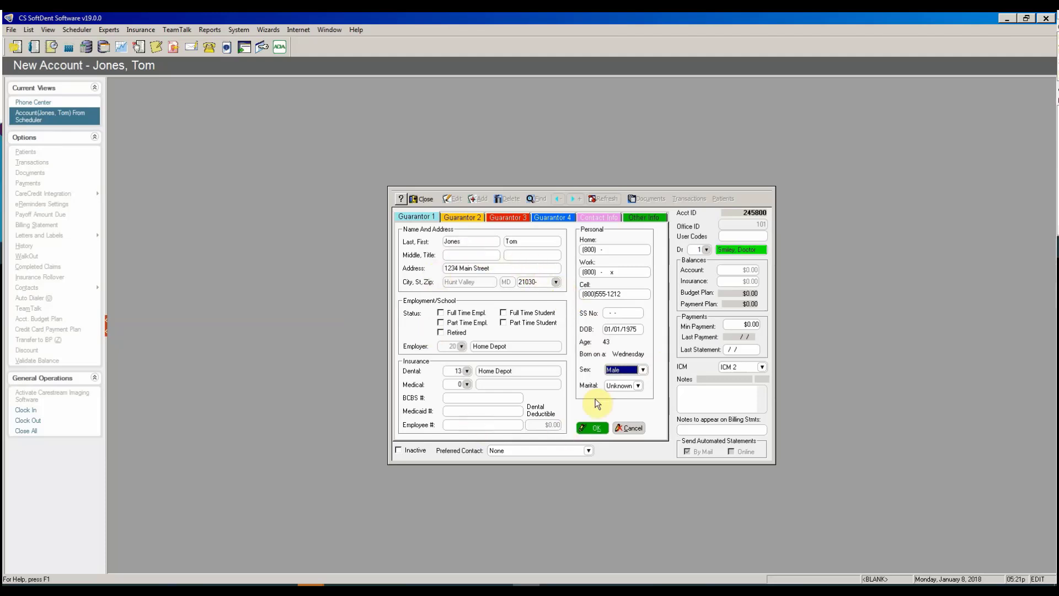
{"action": "left_click", "coordinate": [593, 428]}
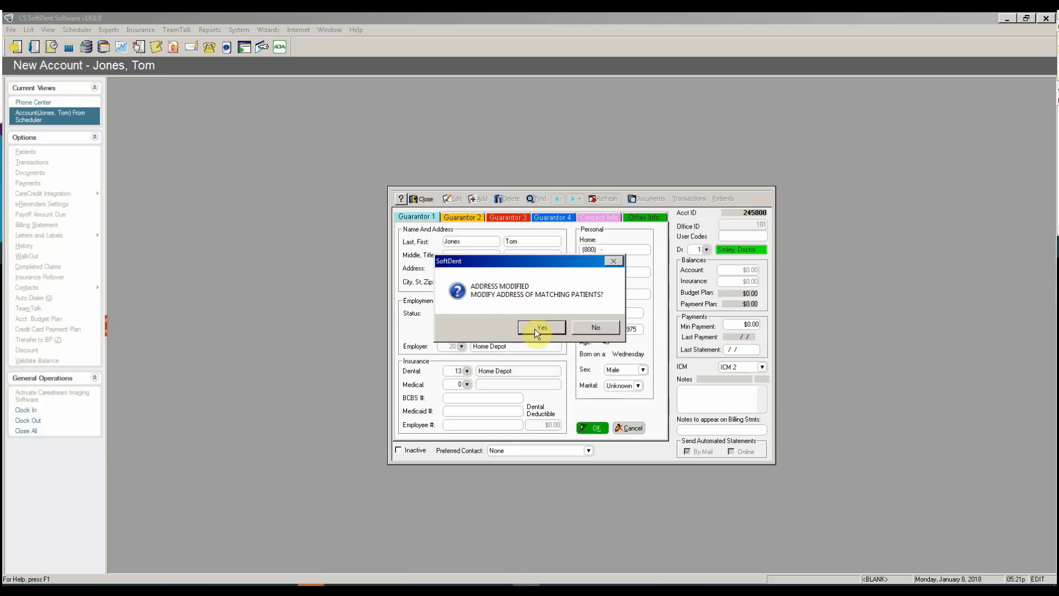
{"action": "left_click", "coordinate": [541, 327]}
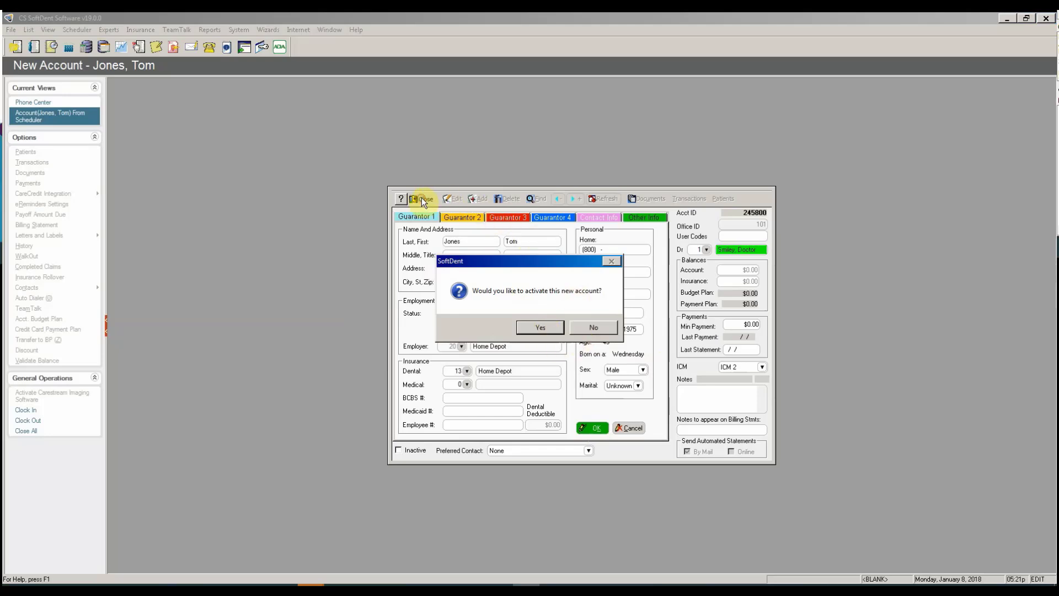
{"action": "mouse_move", "coordinate": [510, 374]}
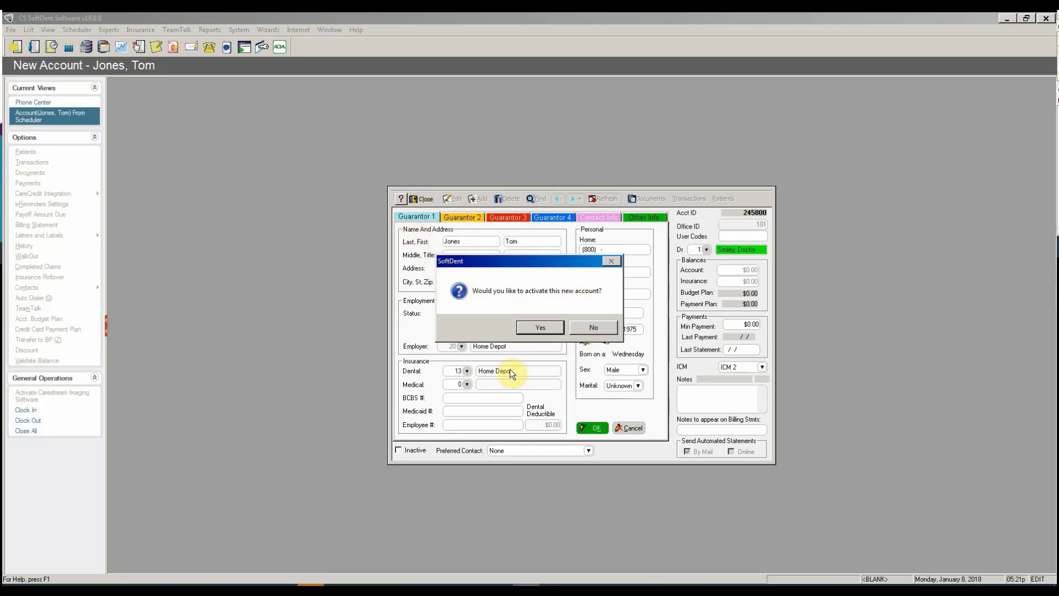
Step: Activate the new account and book the 11:00 appointment, overriding Dr. Smiley's room conflict
{"action": "left_click", "coordinate": [539, 326]}
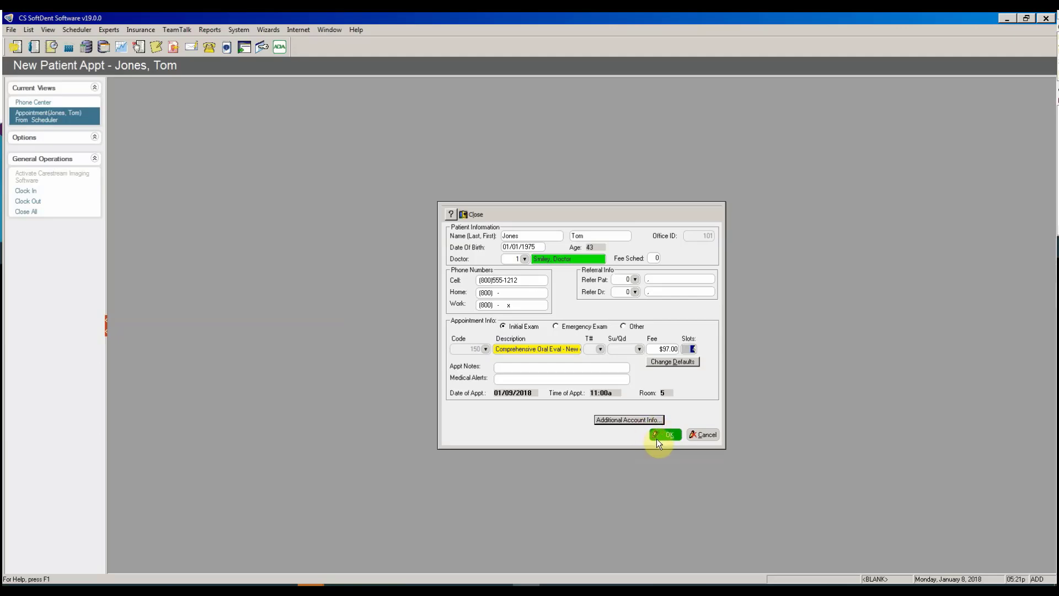
{"action": "left_click", "coordinate": [665, 435]}
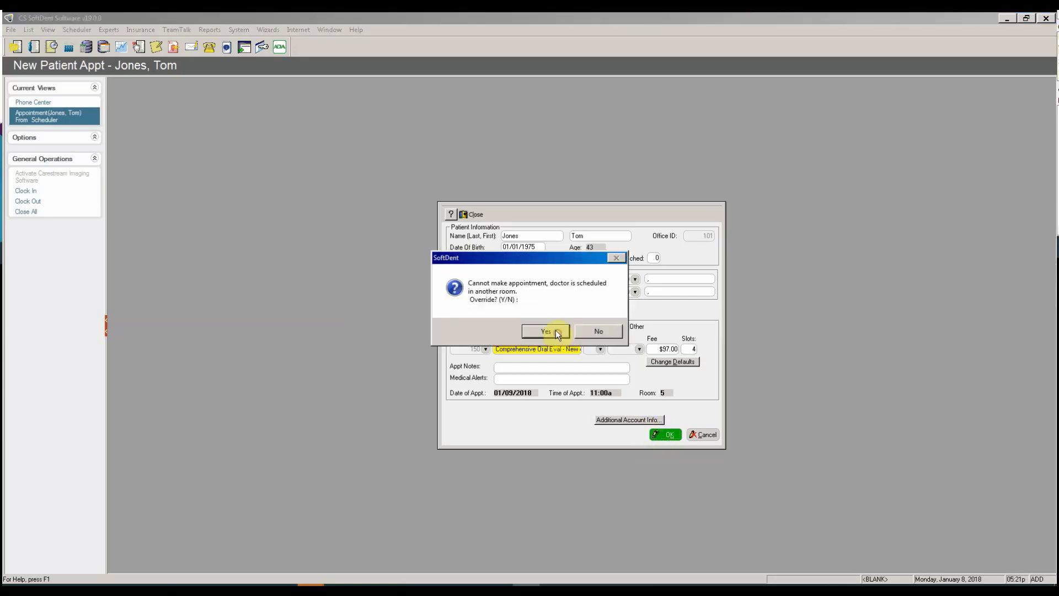
{"action": "left_click", "coordinate": [544, 331]}
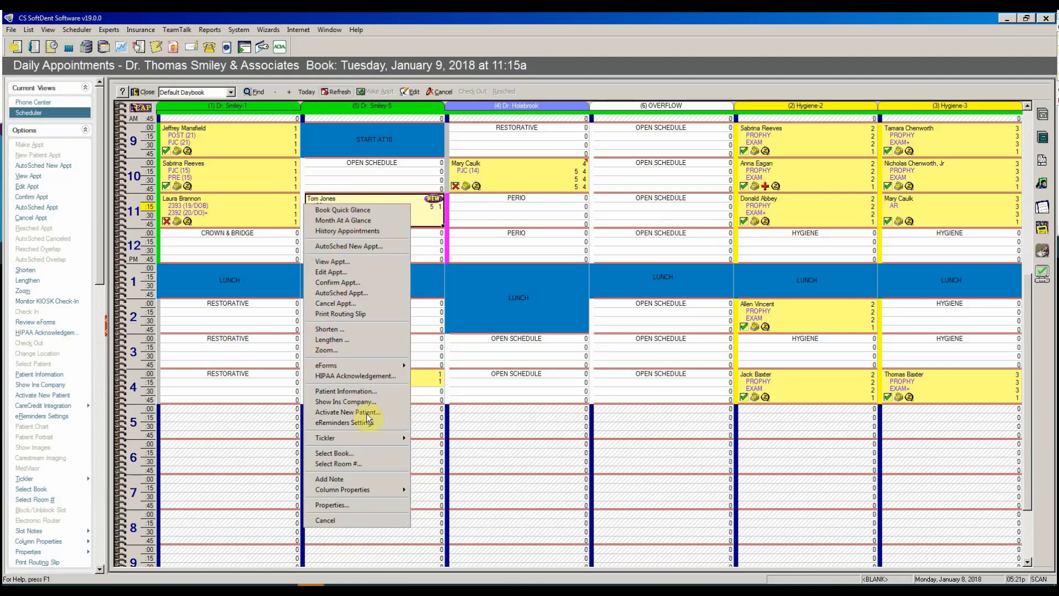
{"action": "left_click", "coordinate": [347, 411]}
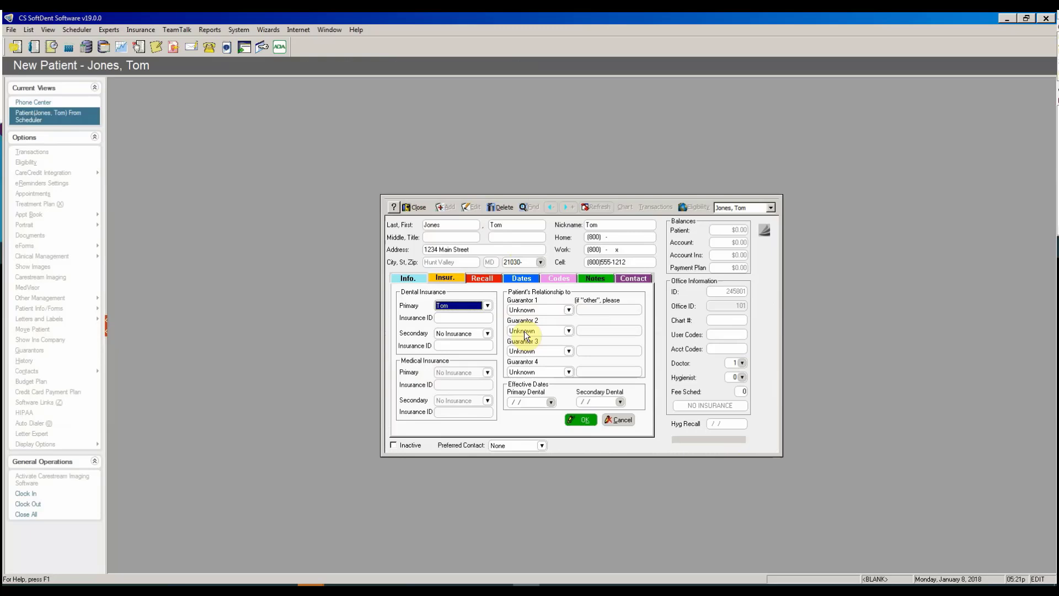
{"action": "left_click", "coordinate": [537, 309]}
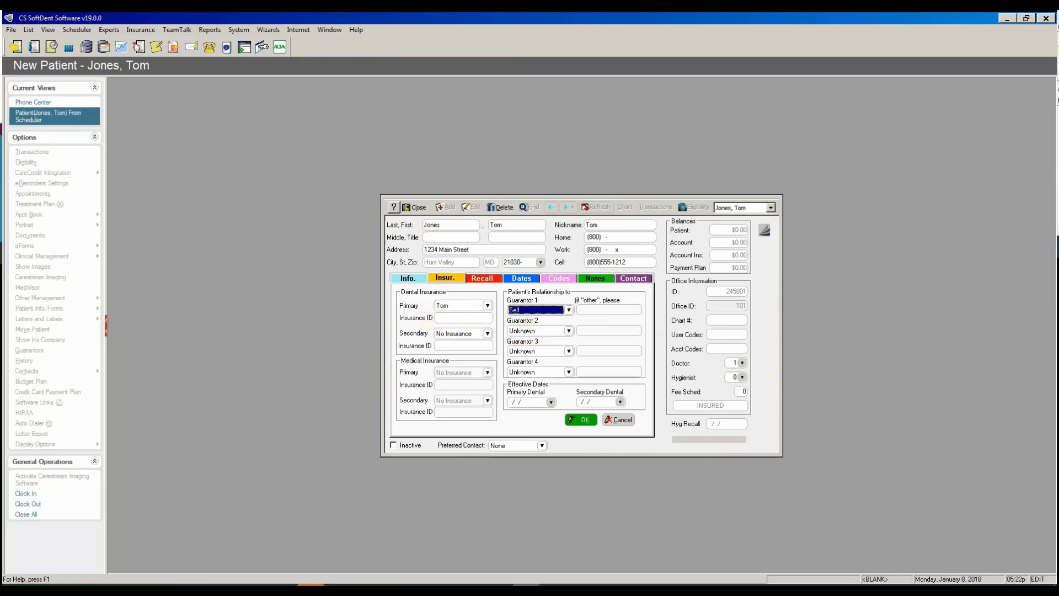
{"action": "left_click", "coordinate": [407, 278]}
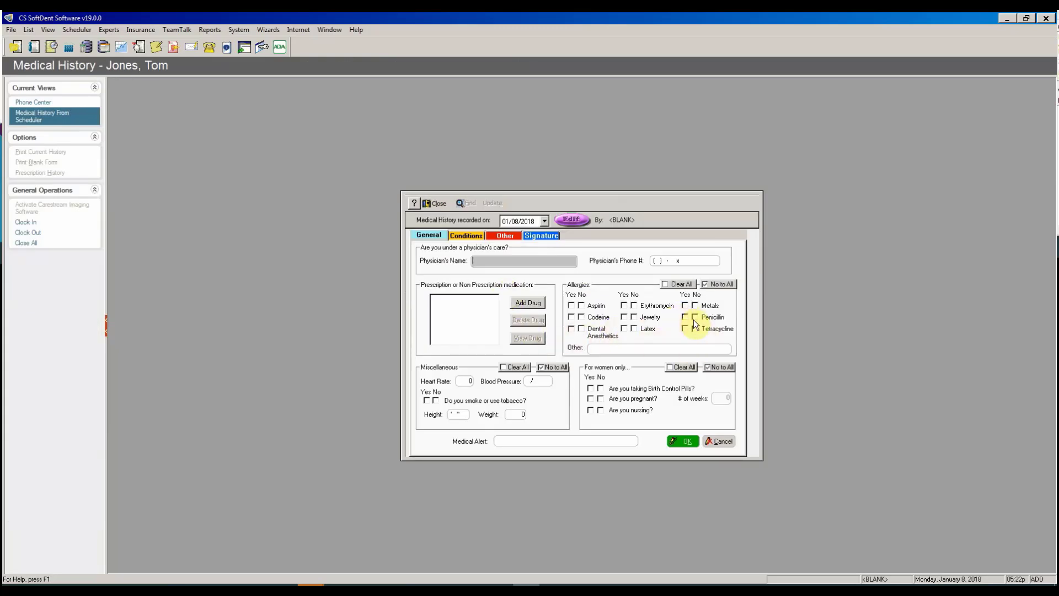
Step: Mark Penicillin Yes under Allergies and save Tom's medical history
{"action": "left_click", "coordinate": [685, 316]}
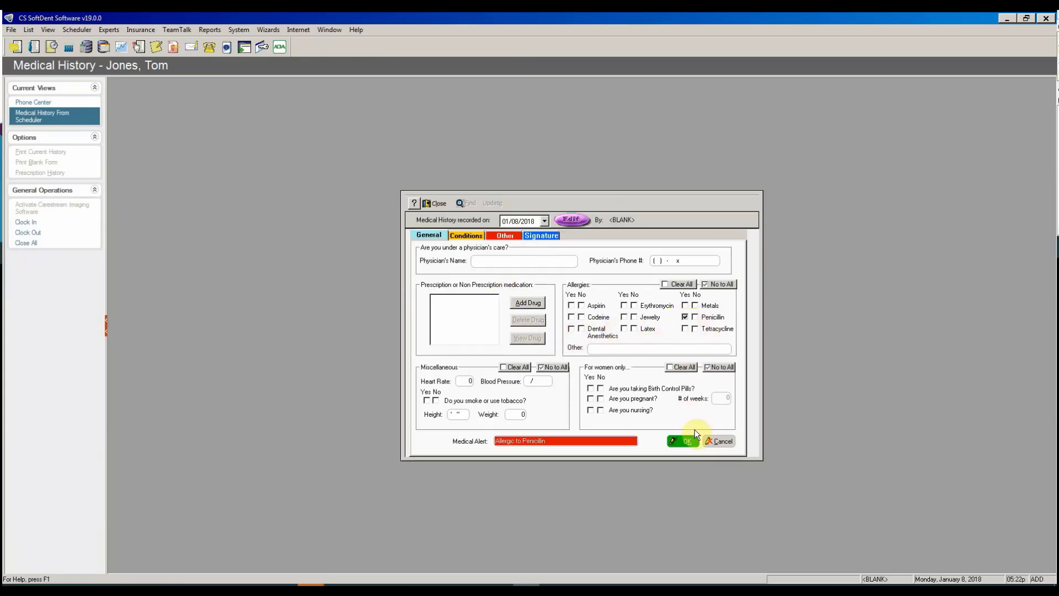
{"action": "left_click", "coordinate": [683, 441]}
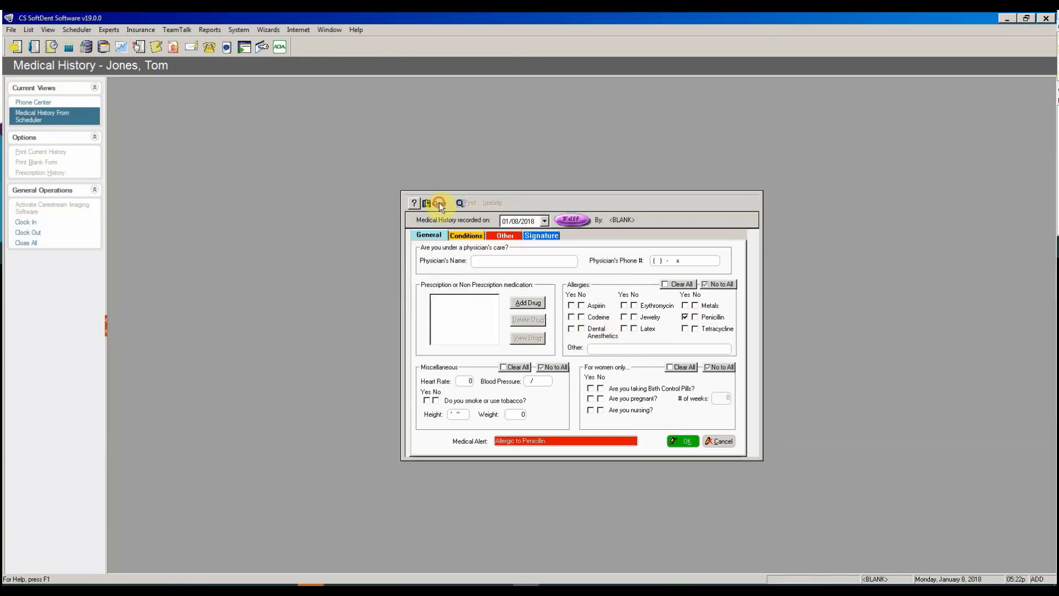
{"action": "left_click", "coordinate": [682, 441]}
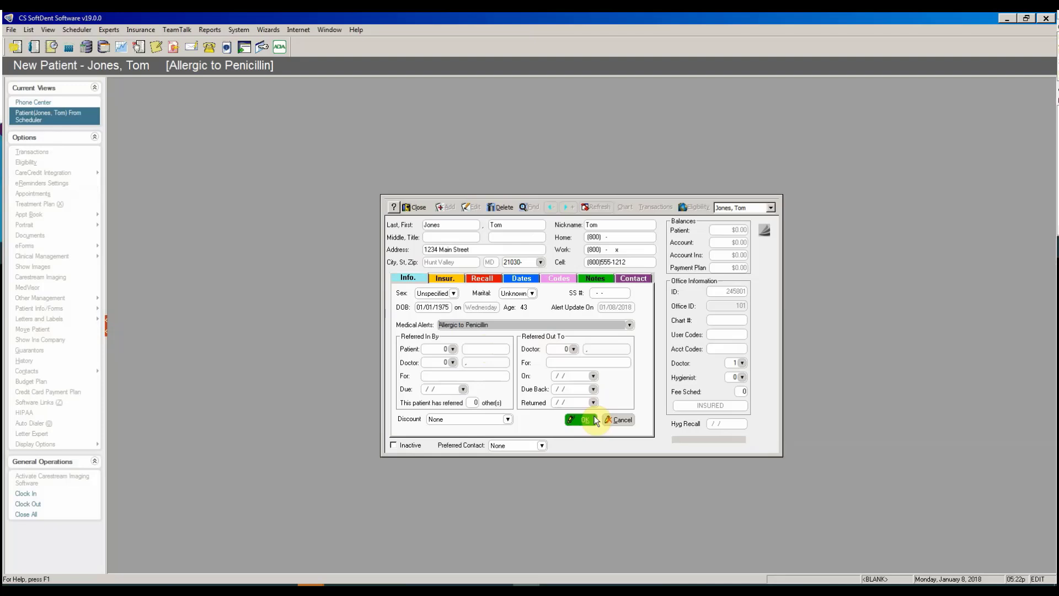
{"action": "left_click", "coordinate": [584, 420]}
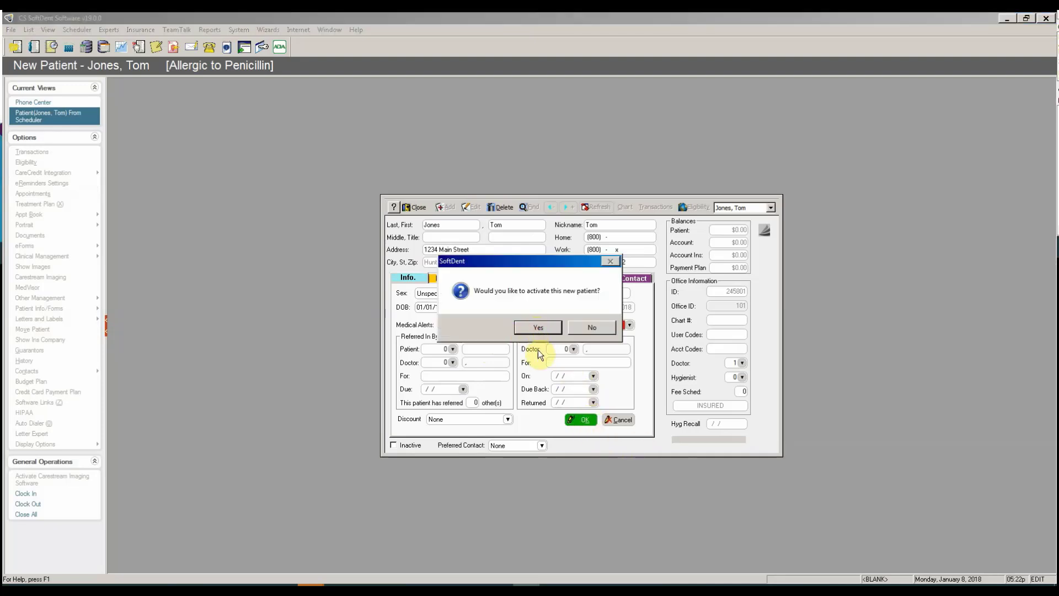
{"action": "left_click", "coordinate": [537, 327]}
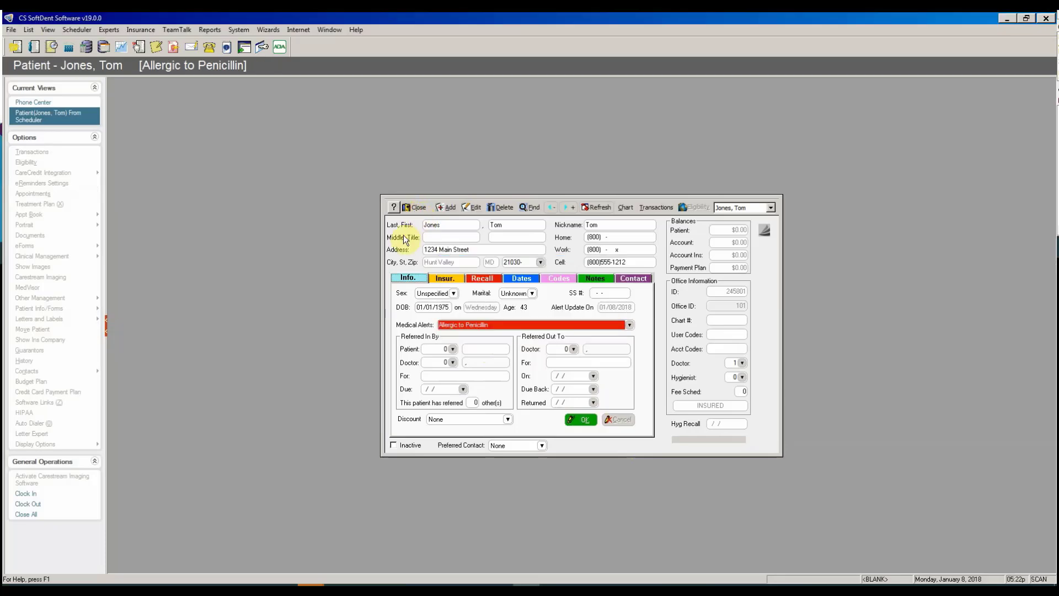
{"action": "mouse_move", "coordinate": [374, 222]}
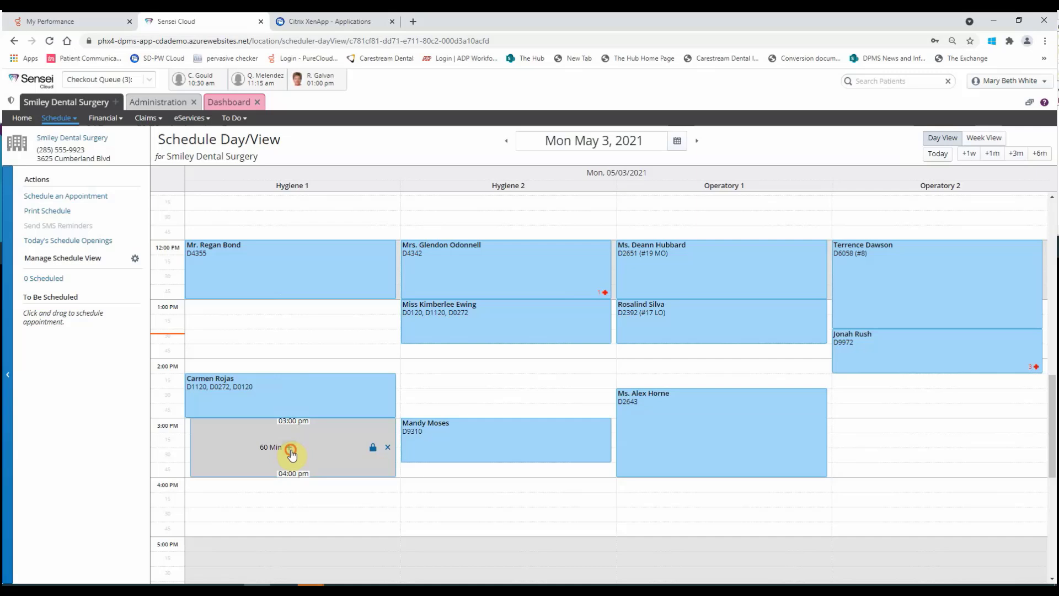
{"action": "mouse_move", "coordinate": [510, 352]}
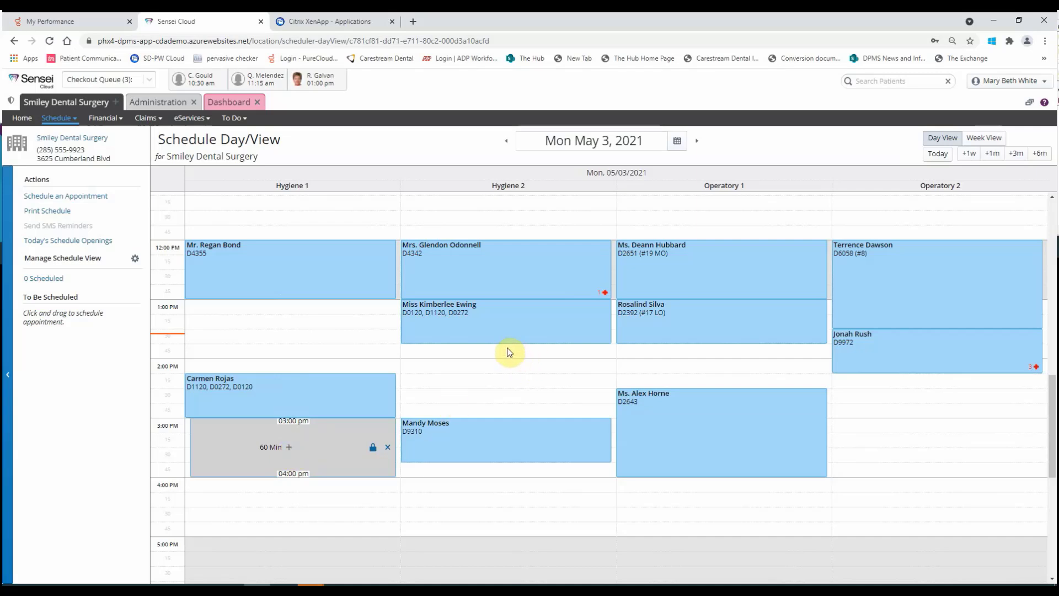
Step: Search for patients named 'jones' in the 3:00 PM Hygiene 1 appointment dialog
{"action": "type", "text": "jones"}
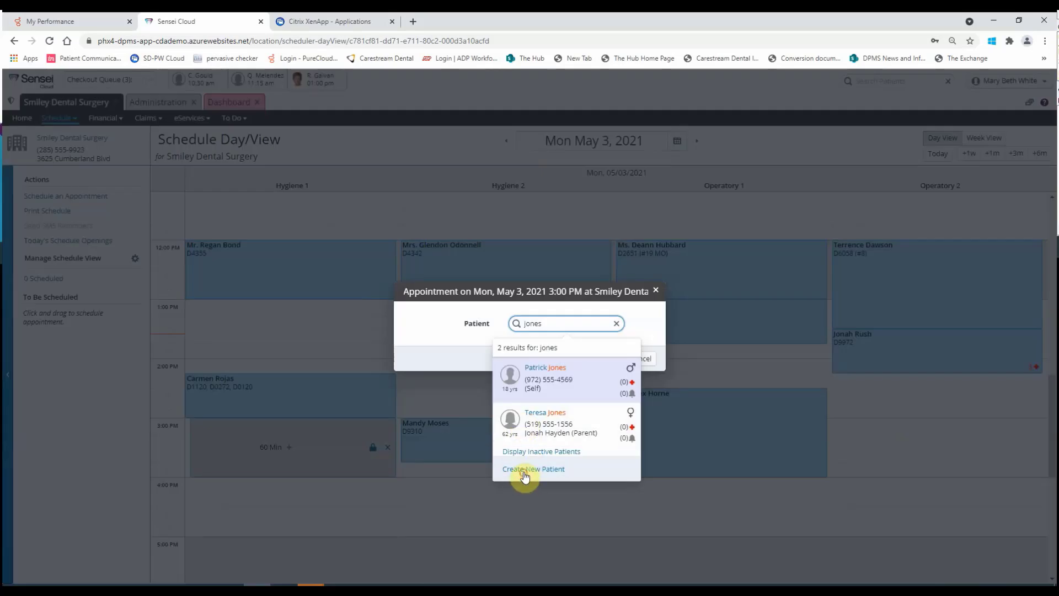
{"action": "left_click", "coordinate": [532, 468]}
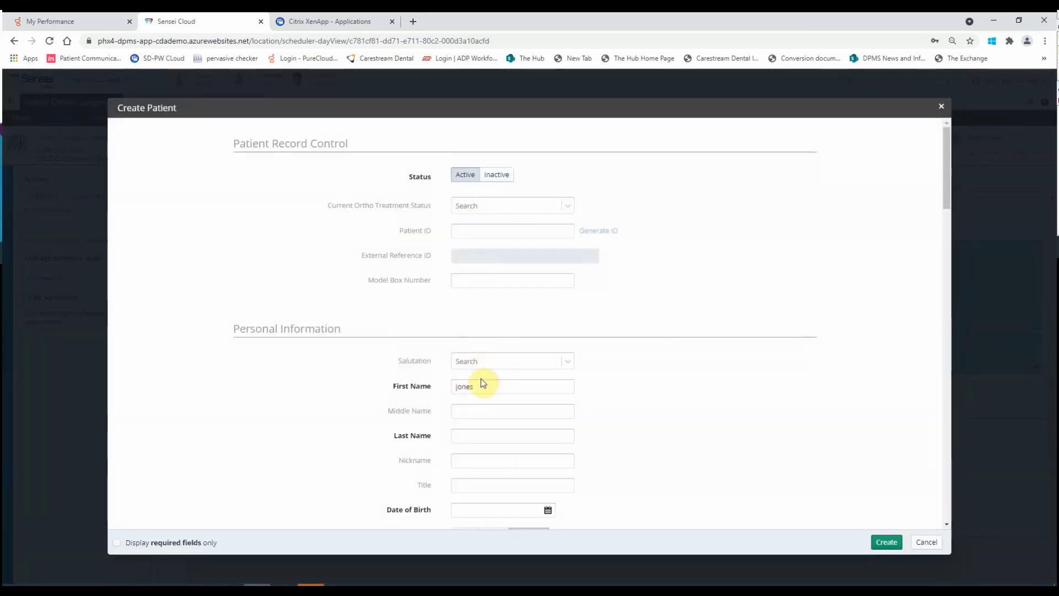
{"action": "mouse_move", "coordinate": [407, 396]}
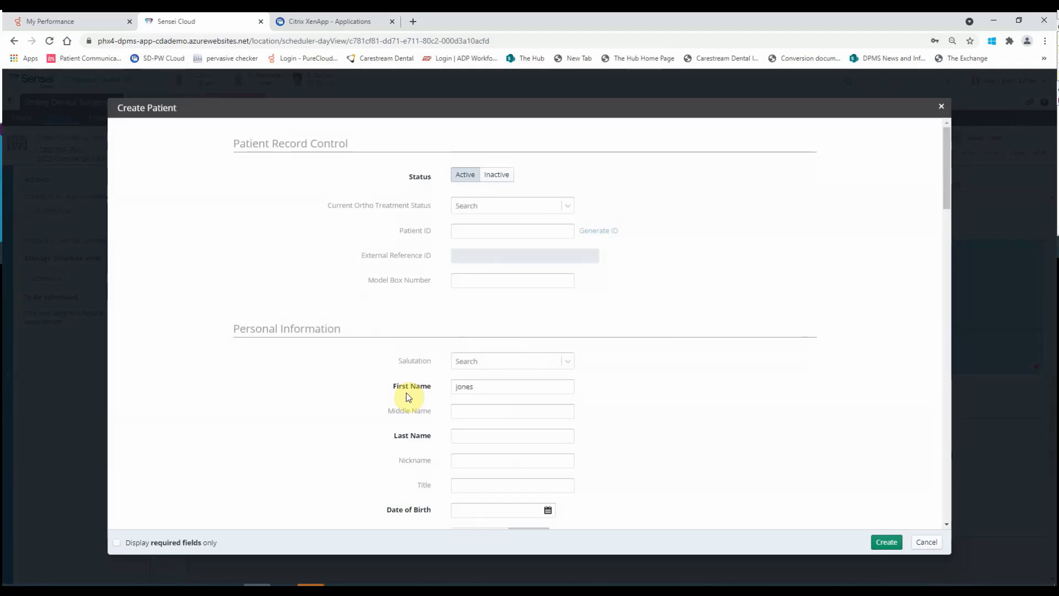
{"action": "left_click", "coordinate": [511, 386]}
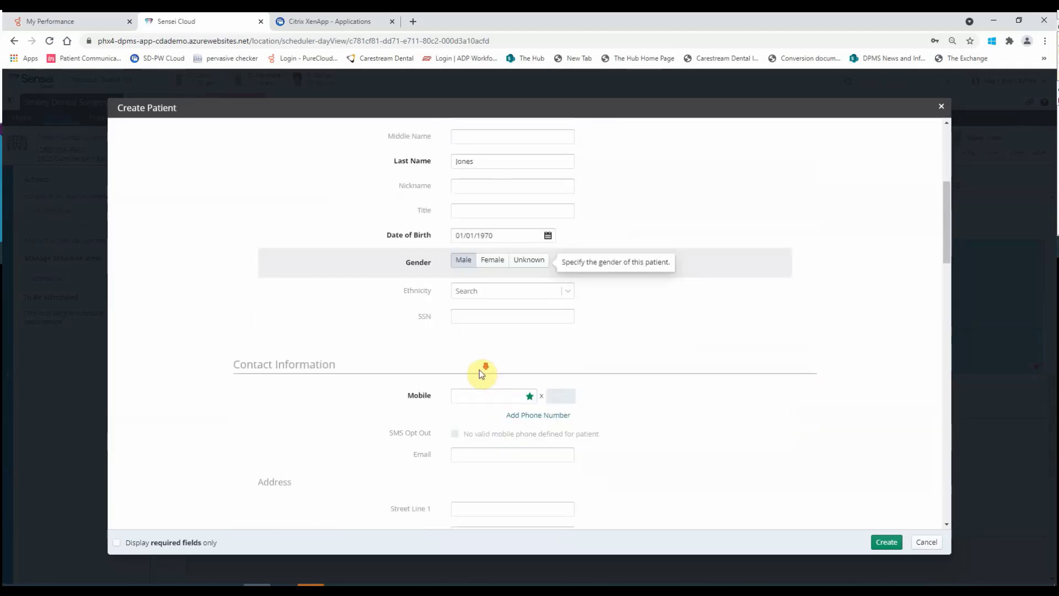
{"action": "scroll", "scroll_direction": "down", "scroll_amount": 3}
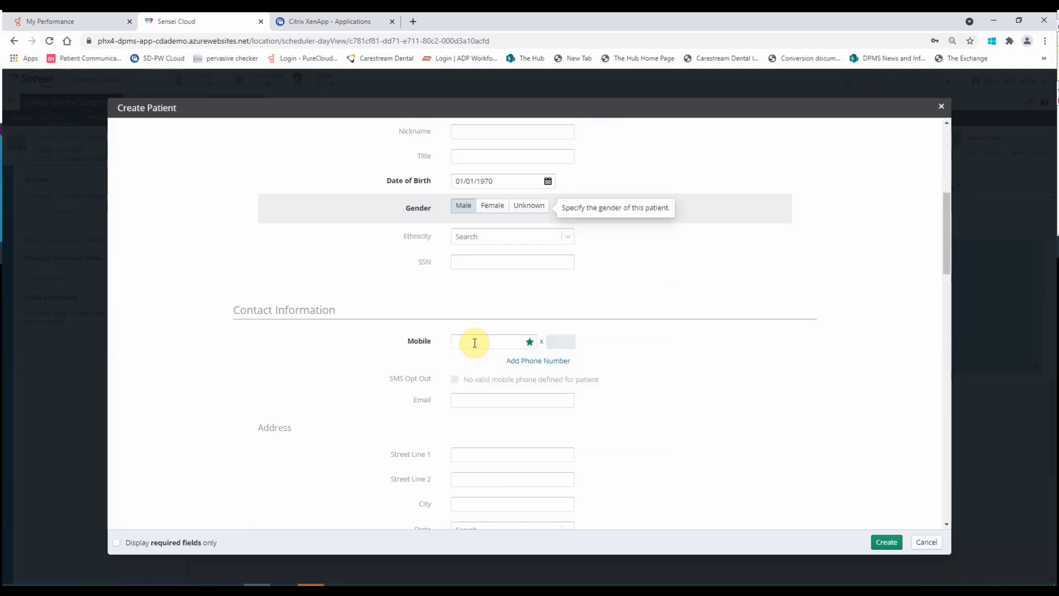
{"action": "mouse_move", "coordinate": [473, 346]}
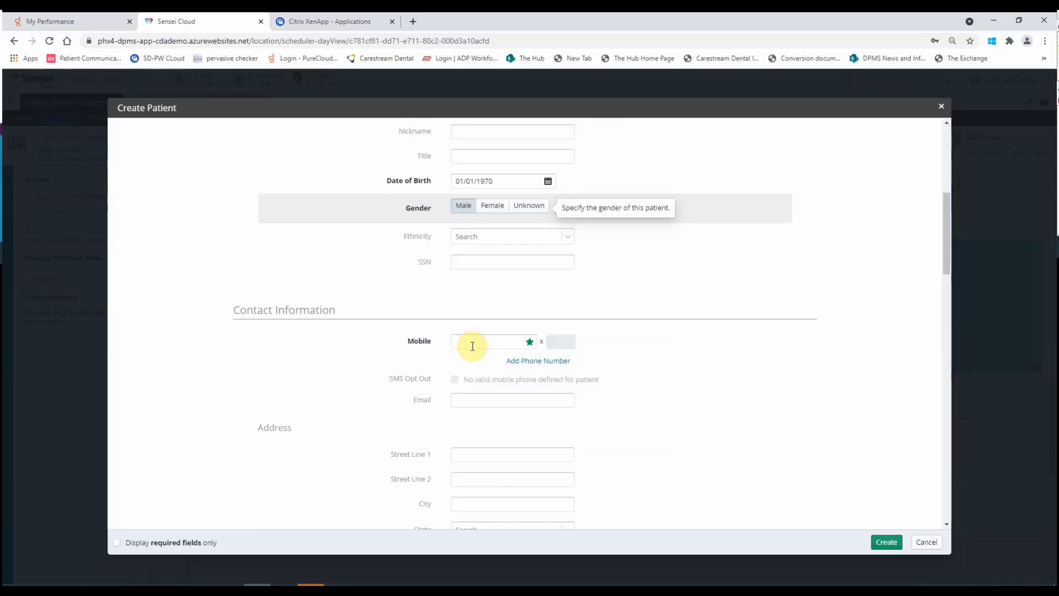
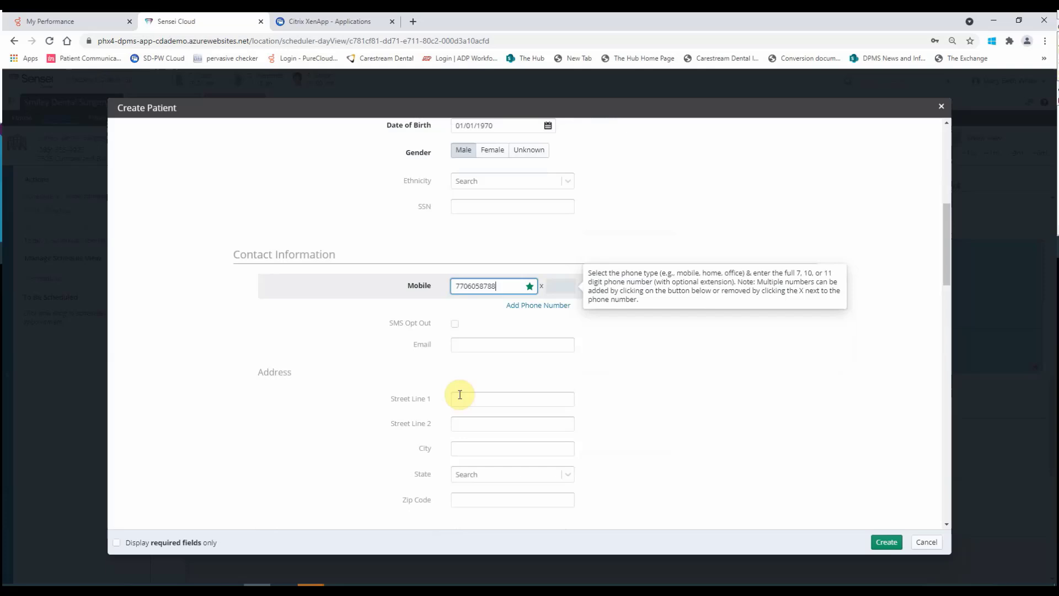
{"action": "mouse_move", "coordinate": [480, 494]}
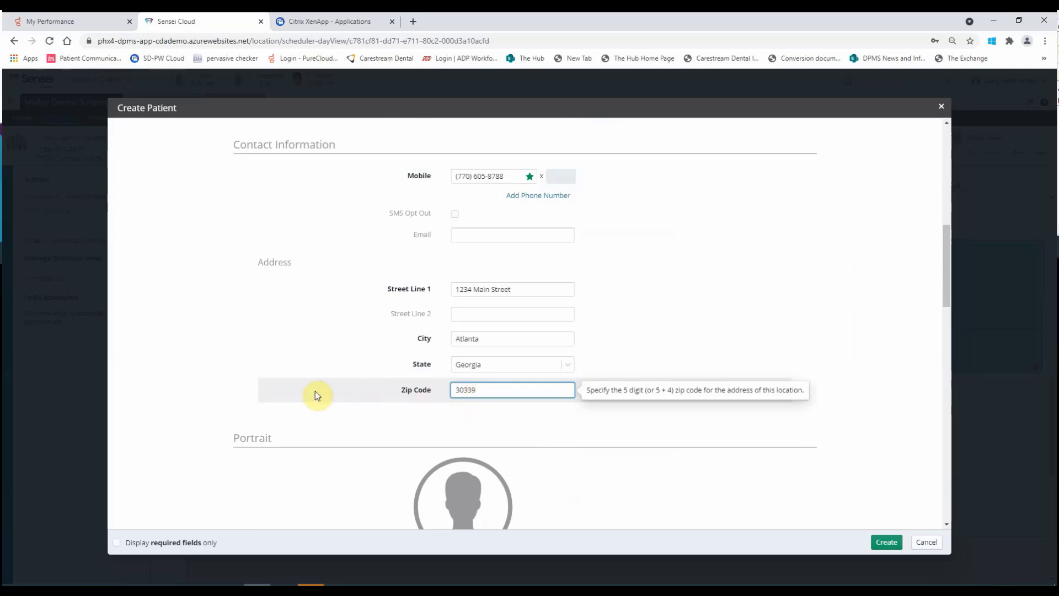
{"action": "scroll", "scroll_direction": "down", "scroll_amount": 3}
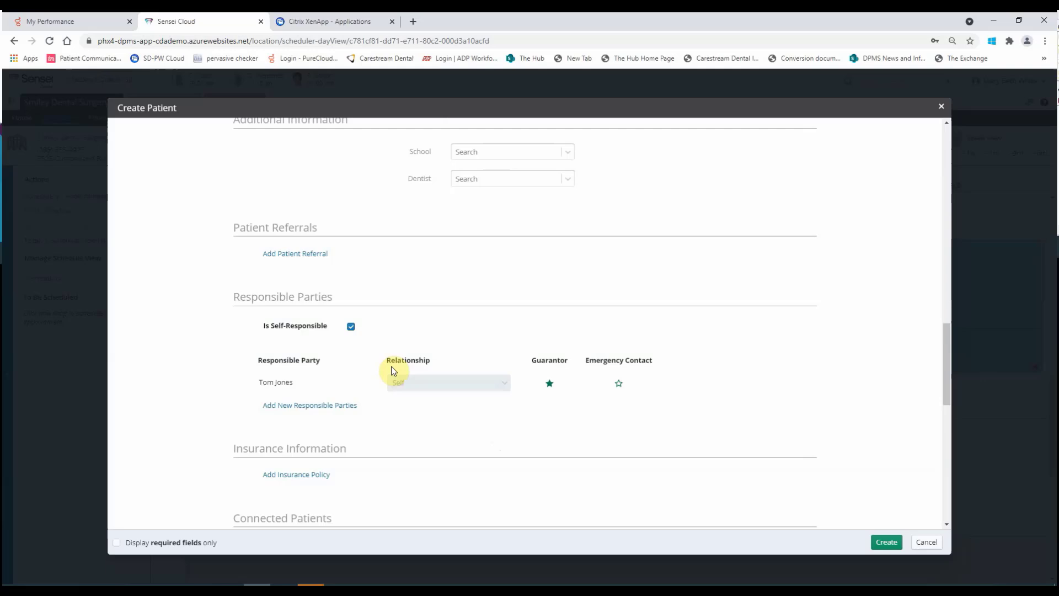
{"action": "scroll", "scroll_direction": "down", "scroll_amount": 3}
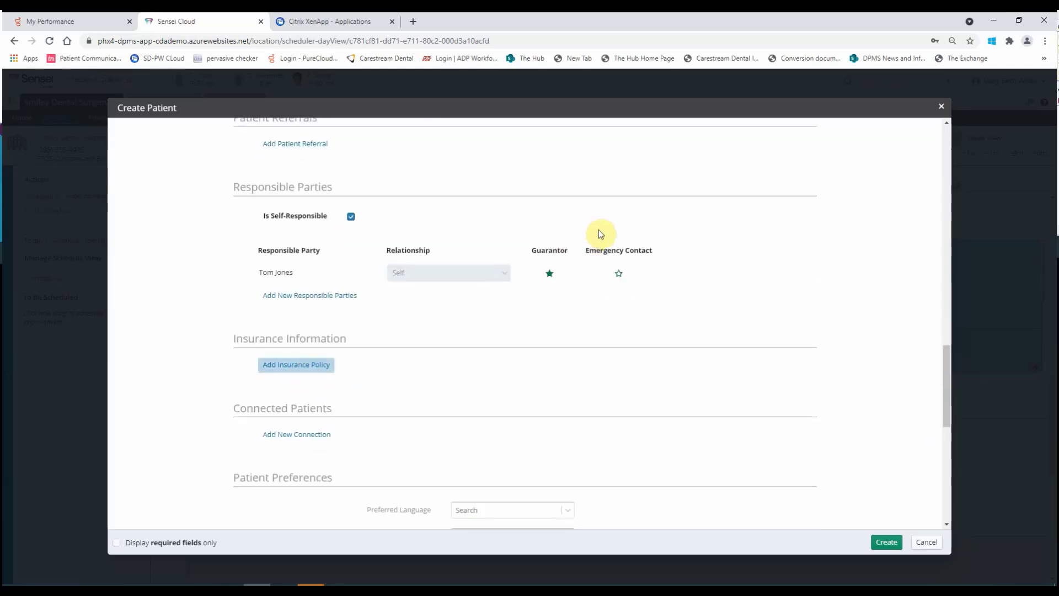
{"action": "mouse_move", "coordinate": [609, 272]}
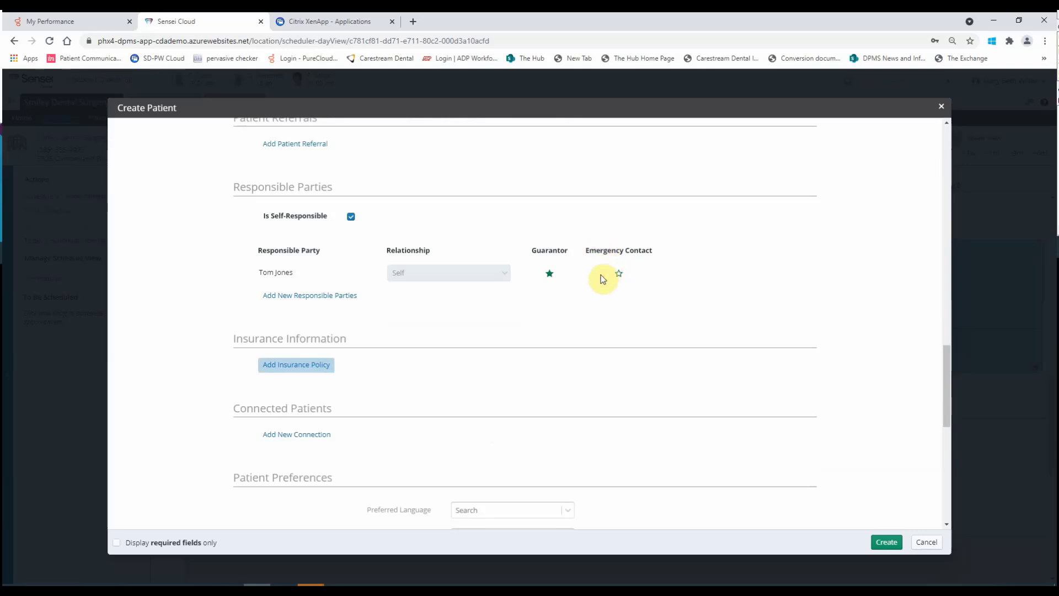
{"action": "left_click", "coordinate": [295, 364]}
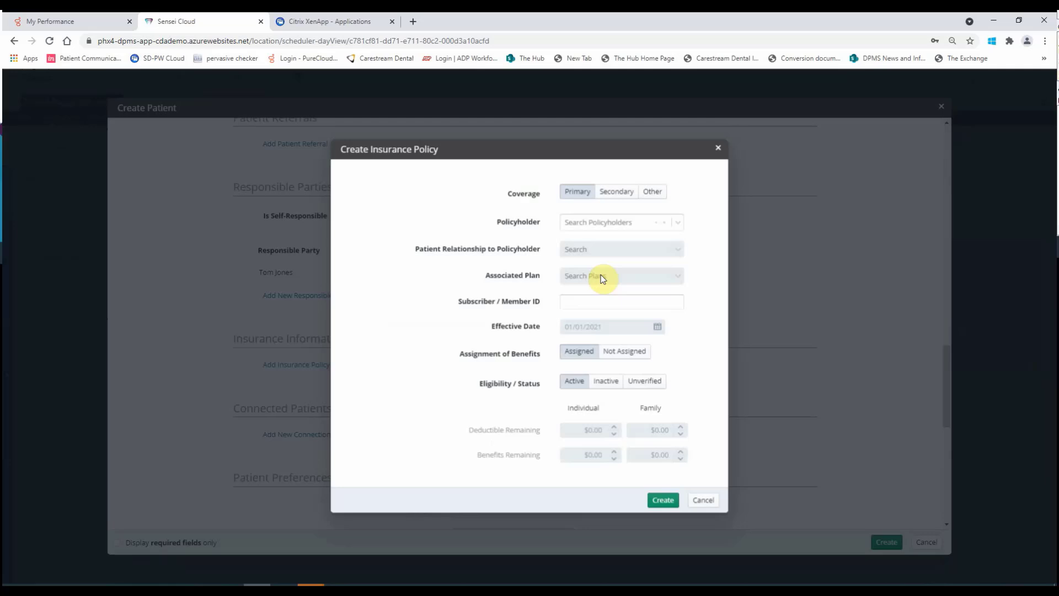
{"action": "type", "text": "hewlit"}
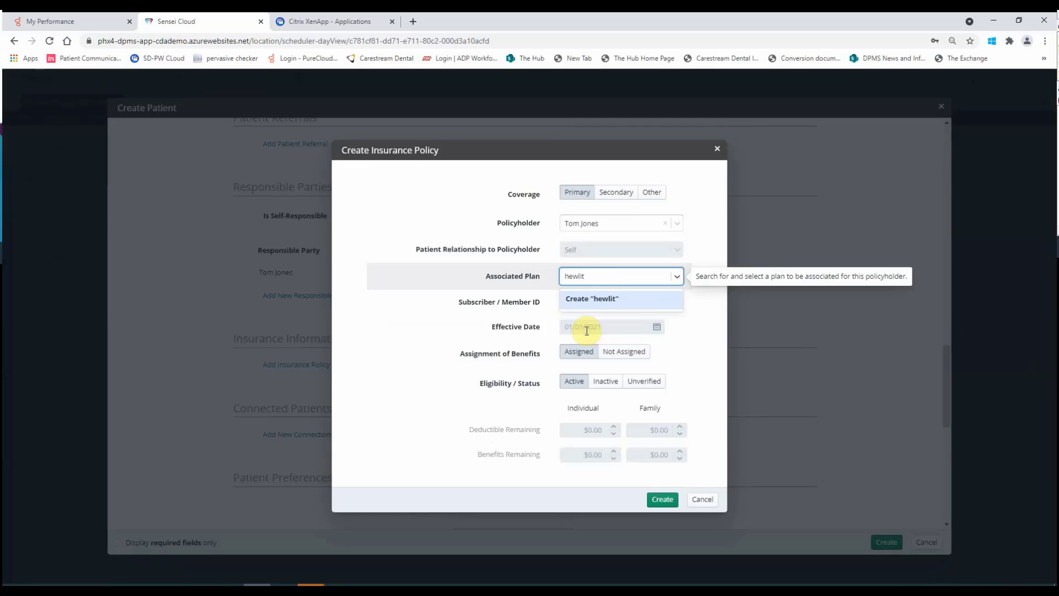
{"action": "left_click", "coordinate": [591, 298]}
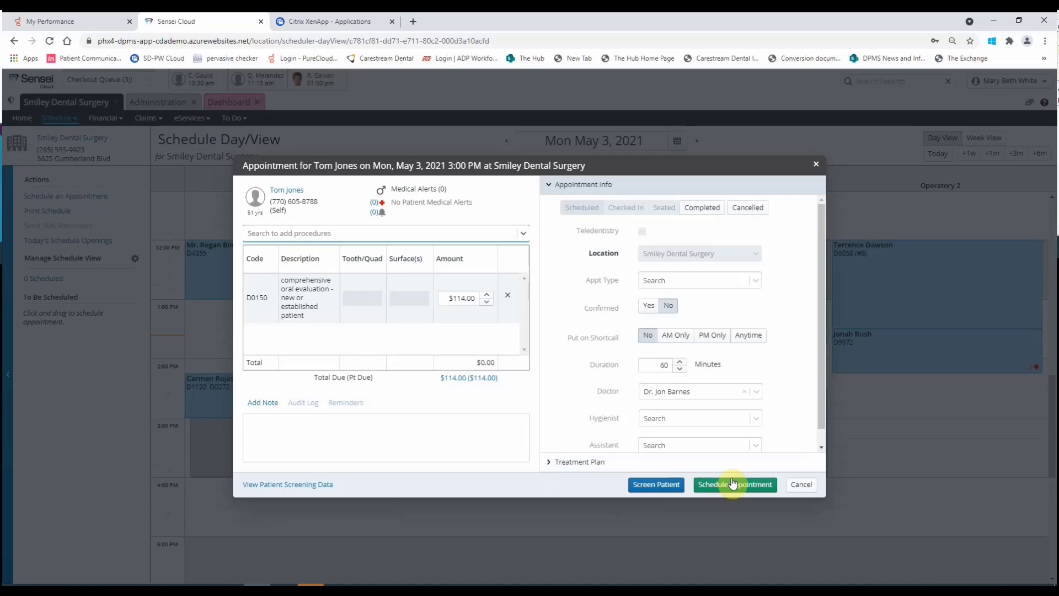
{"action": "left_click", "coordinate": [735, 484]}
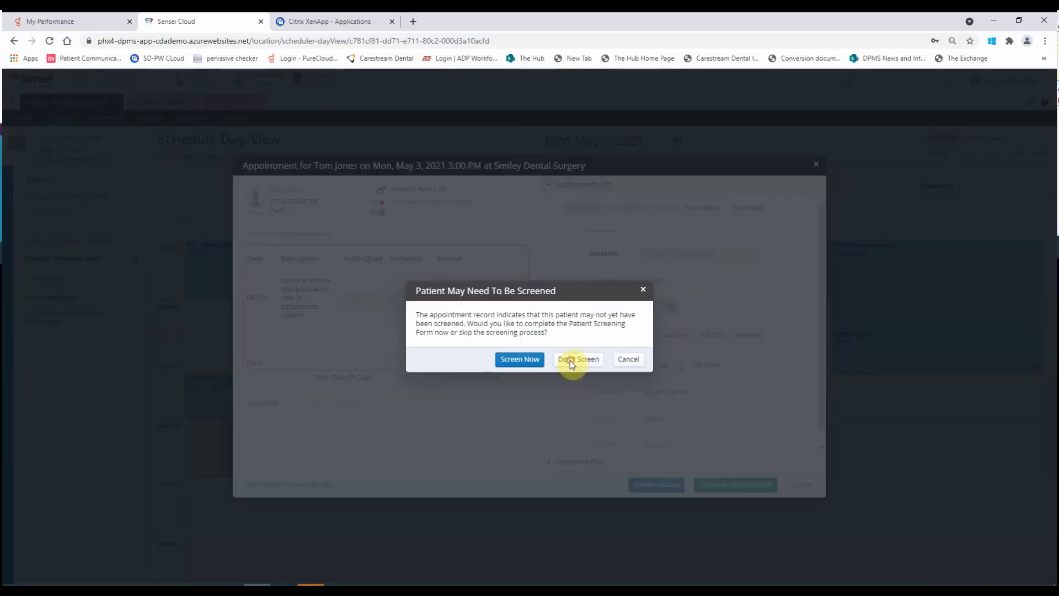
{"action": "left_click", "coordinate": [577, 358]}
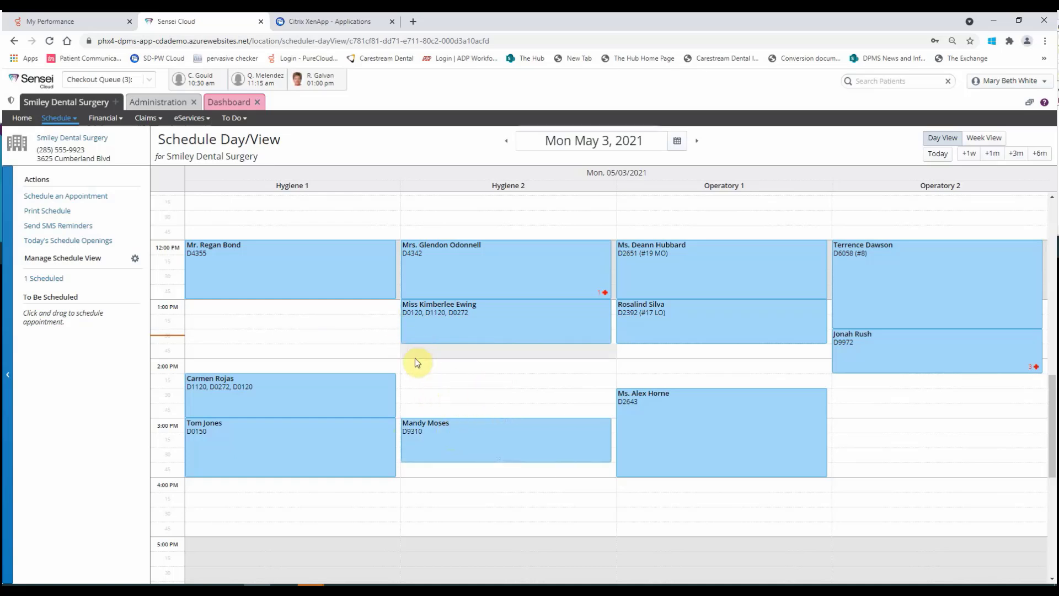
{"action": "mouse_move", "coordinate": [452, 444]}
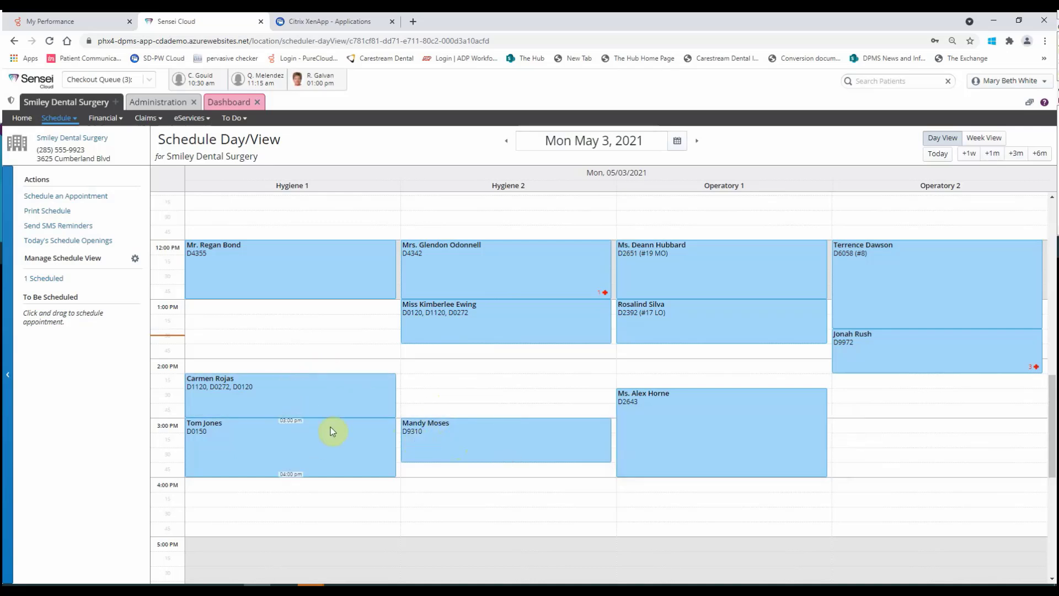
{"action": "mouse_move", "coordinate": [262, 210]}
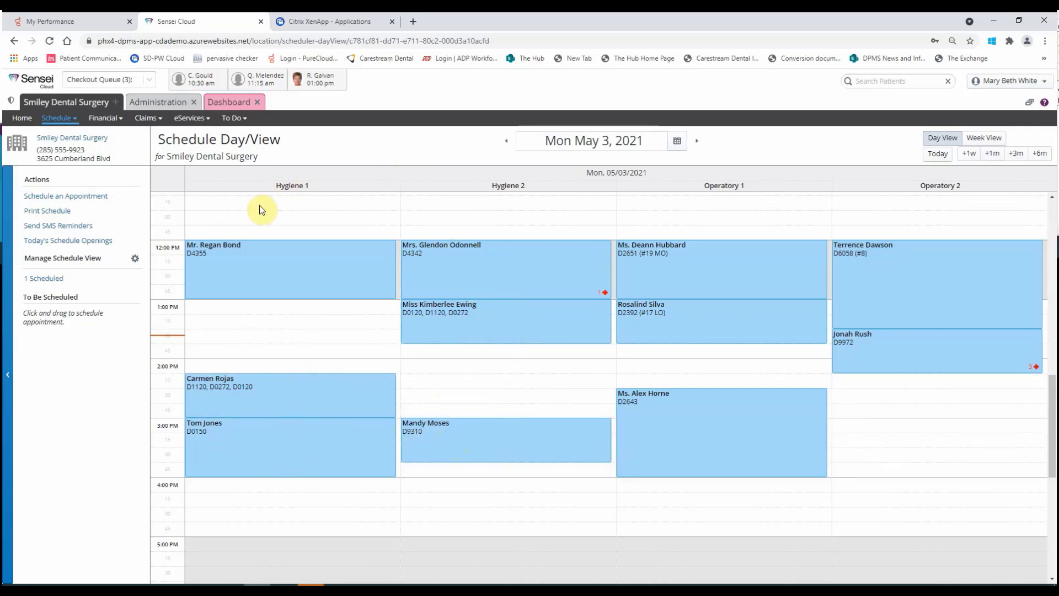